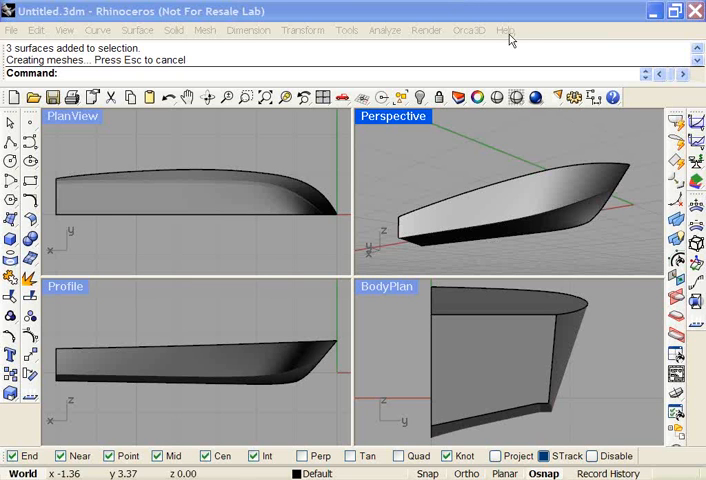
mouse_move(470, 160)
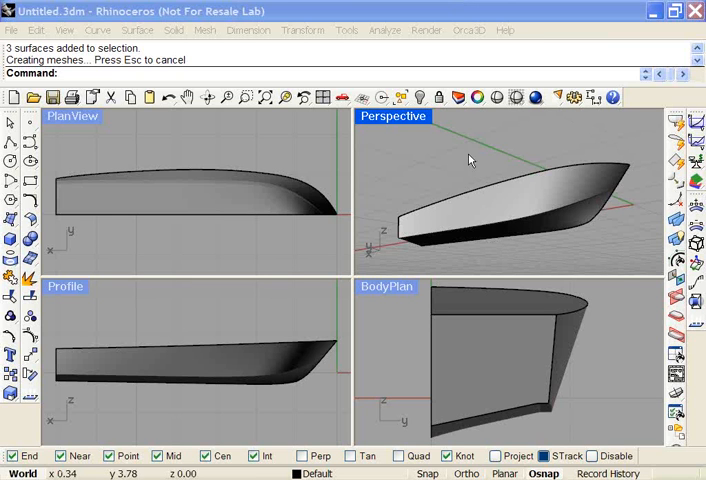
mouse_move(467, 141)
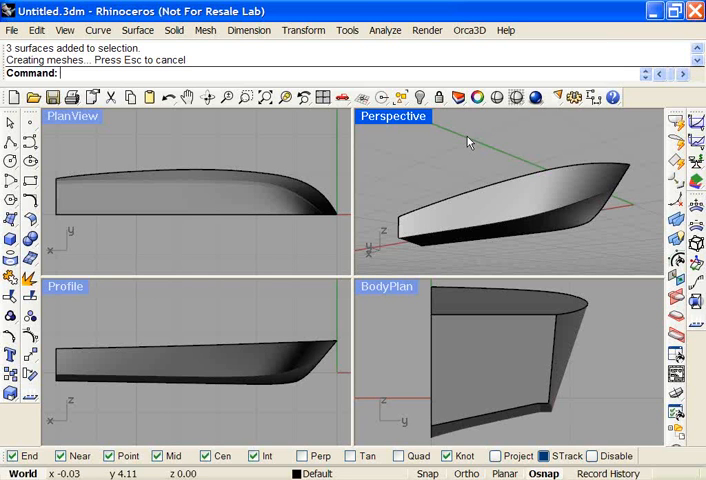
mouse_move(469, 30)
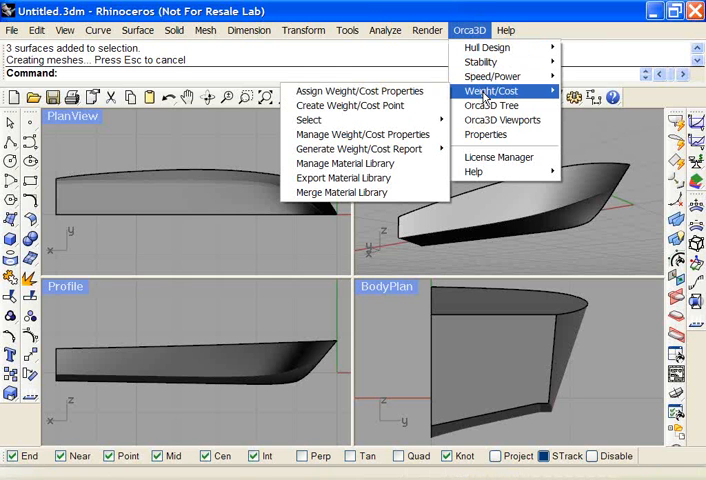
mouse_move(344, 163)
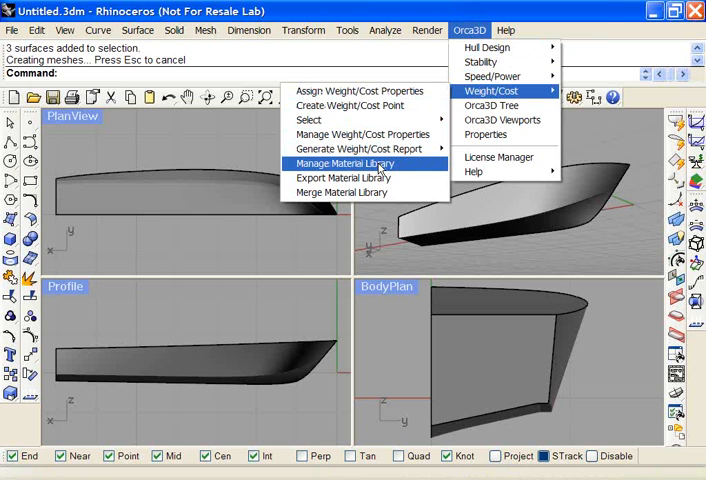
Step: Browse the stock material library's curve and surface materials and add a solid material entry
click(343, 163)
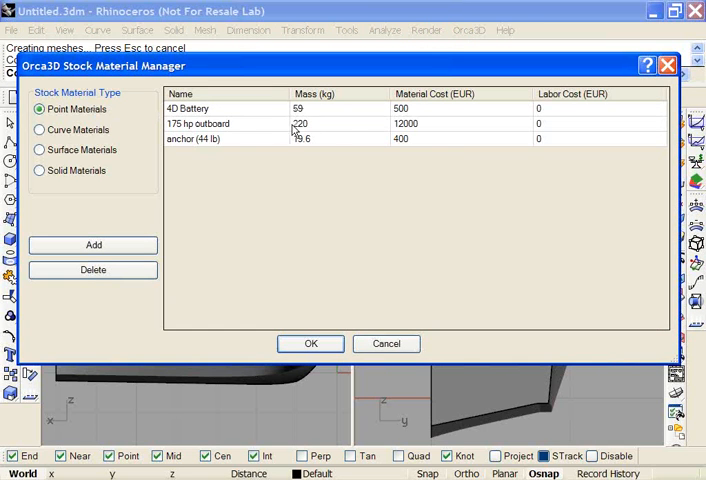
mouse_move(372, 125)
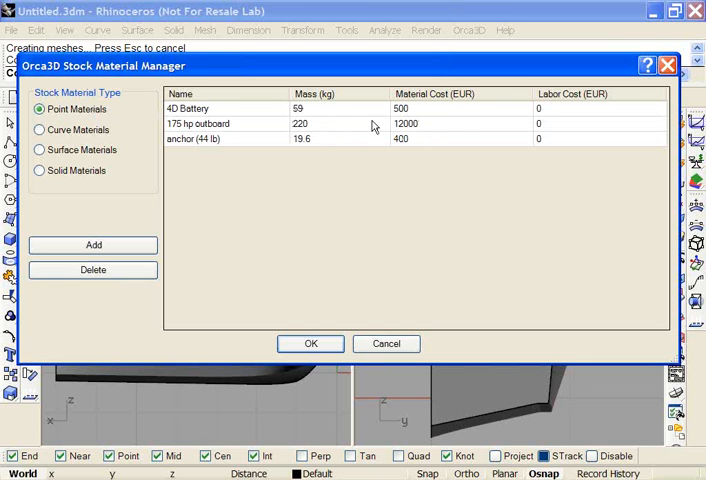
click(40, 129)
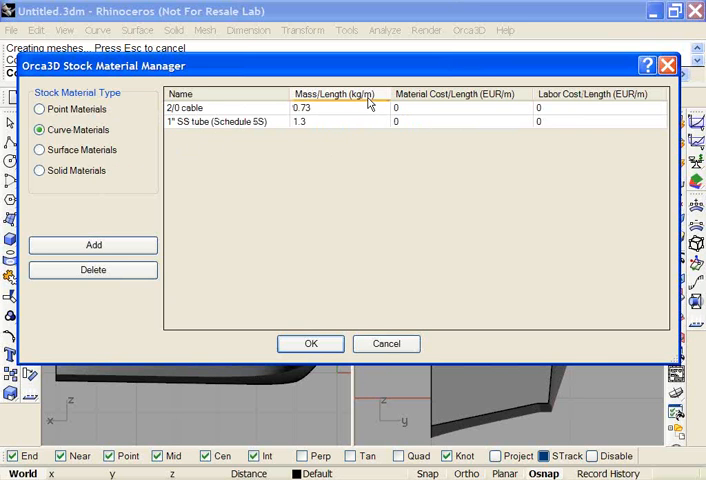
click(40, 149)
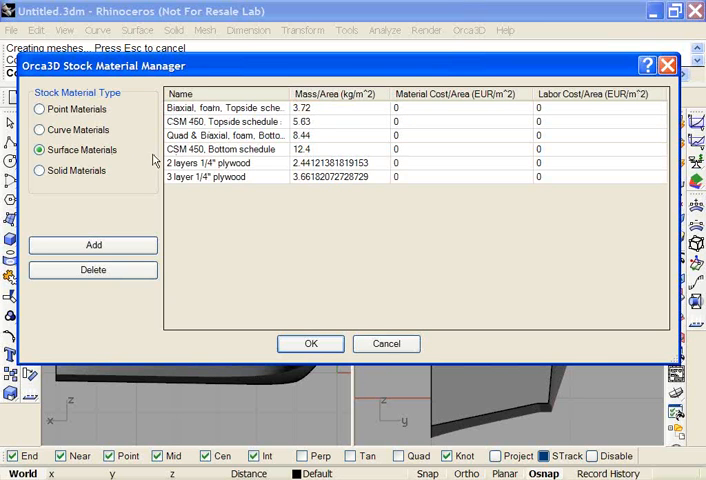
mouse_move(137, 178)
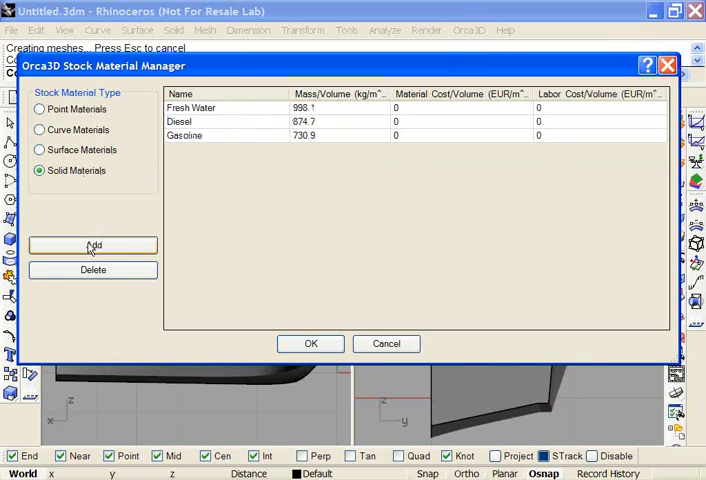
click(92, 245)
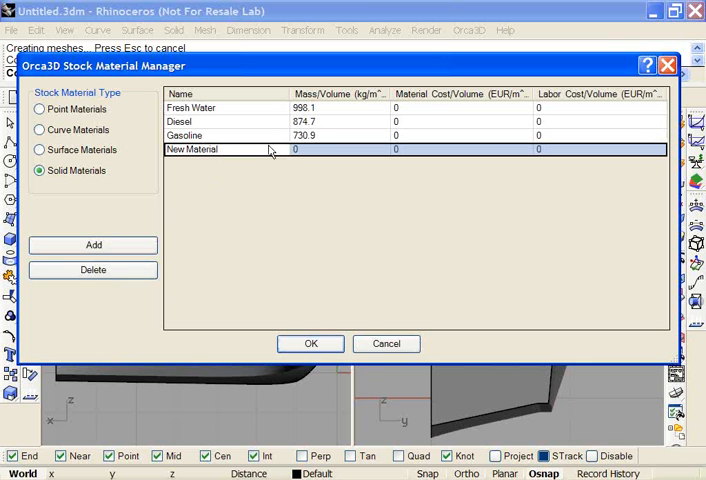
mouse_move(470, 148)
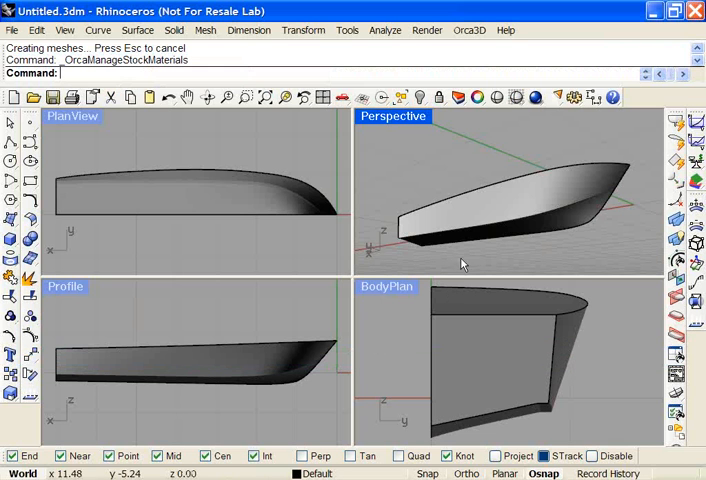
mouse_move(450, 177)
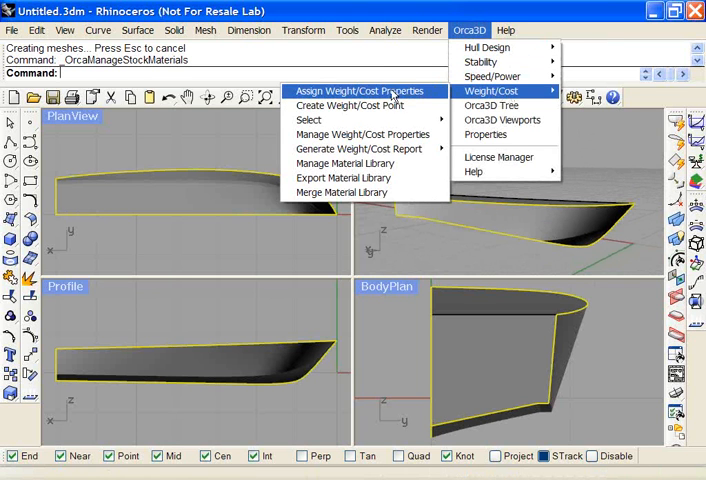
Step: Assign the Quad & Biaxial, foam, Bottom schedule surface material to the hull
click(361, 91)
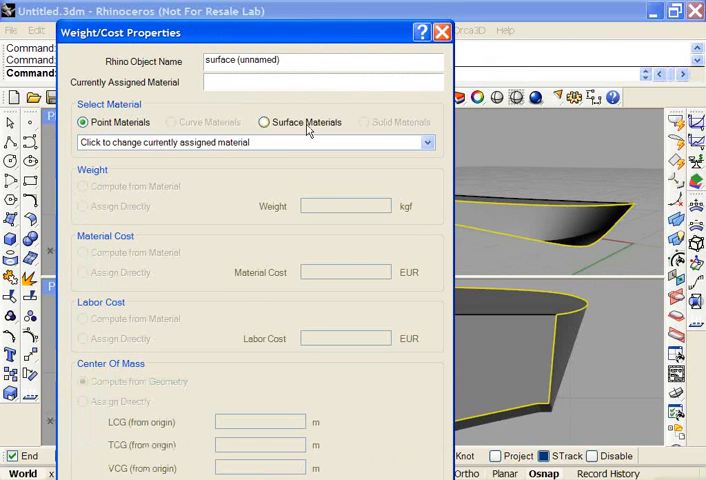
mouse_move(283, 157)
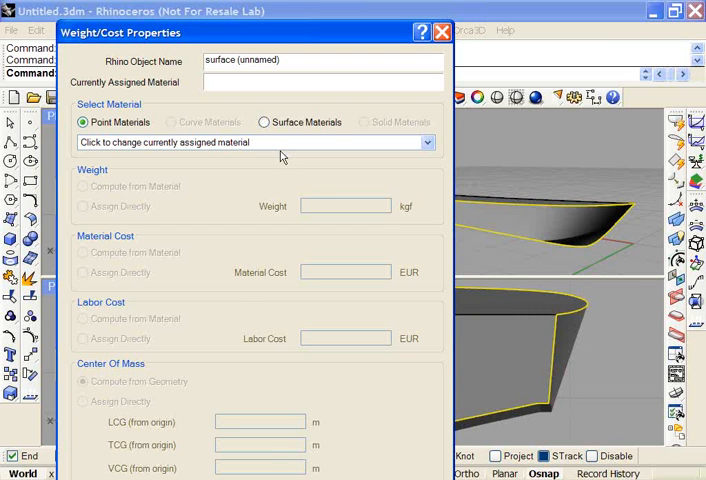
mouse_move(237, 159)
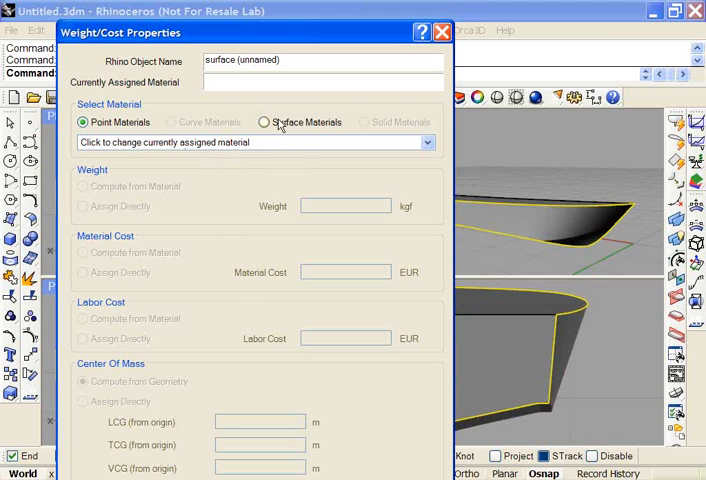
click(263, 121)
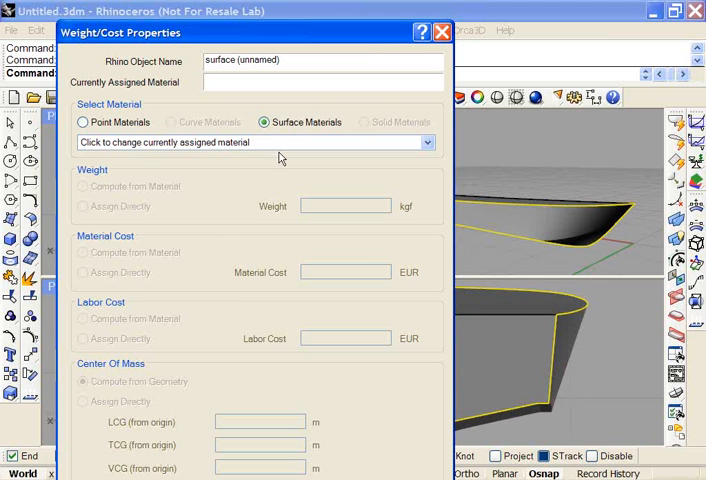
click(428, 142)
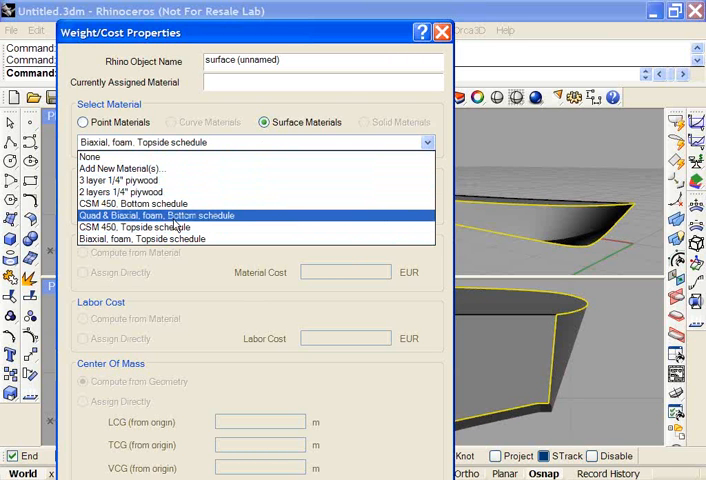
click(156, 215)
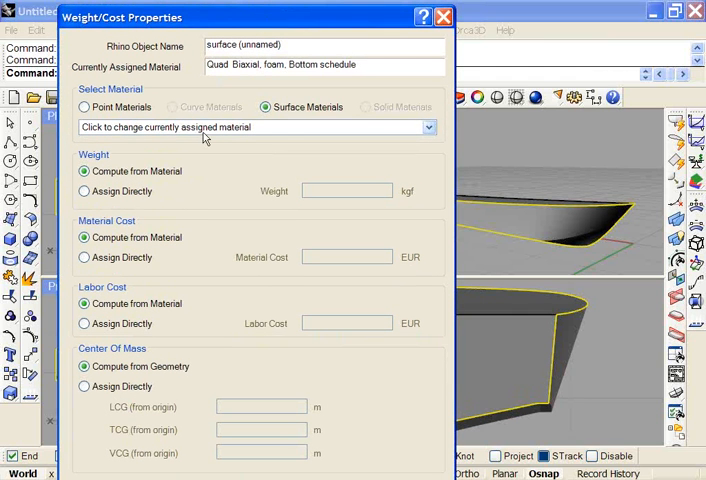
mouse_move(115, 195)
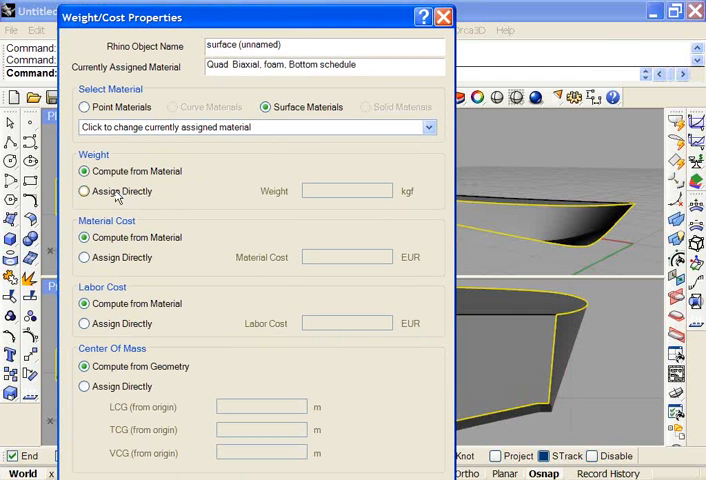
mouse_move(137, 168)
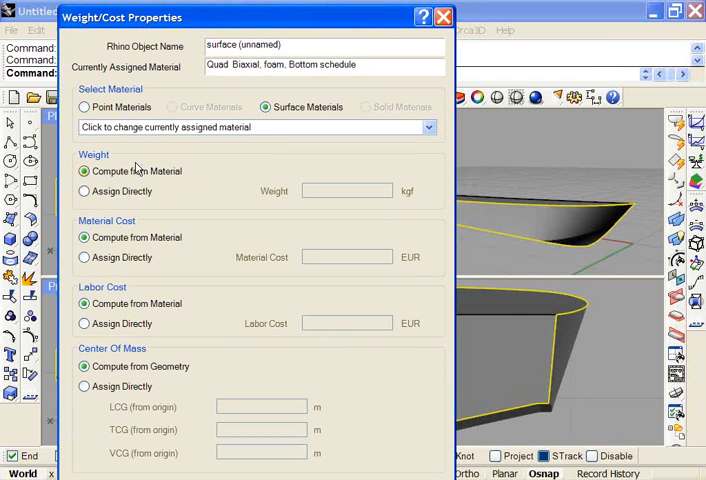
mouse_move(100, 305)
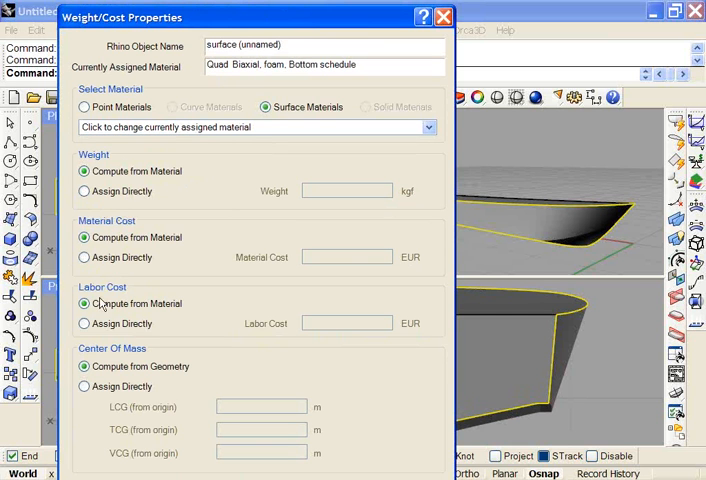
mouse_move(315, 22)
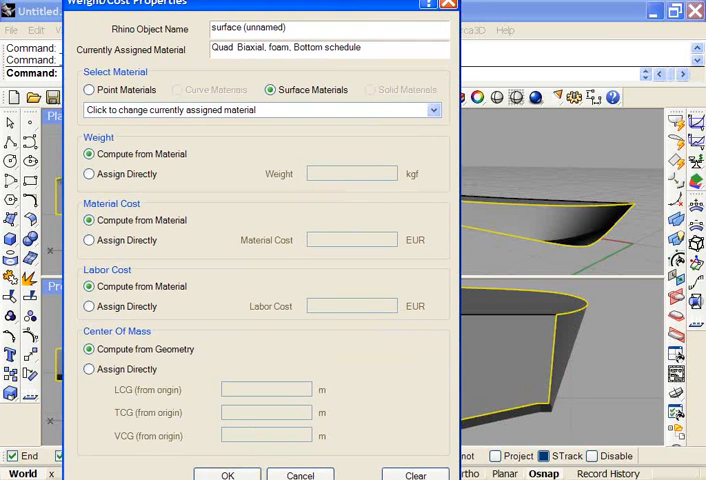
click(227, 475)
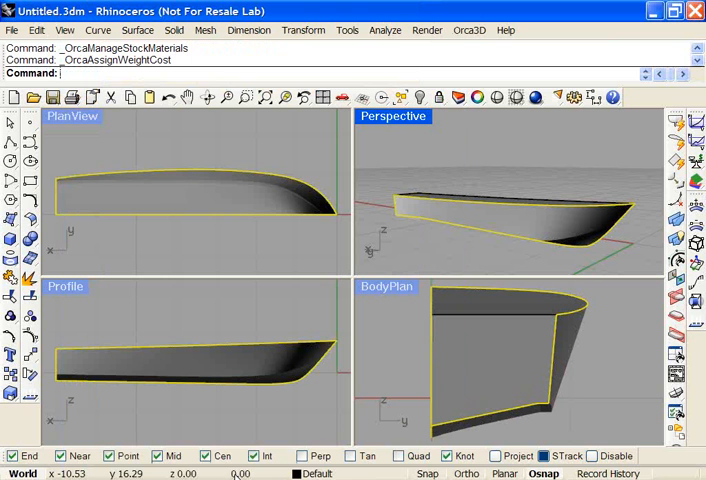
mouse_move(267, 450)
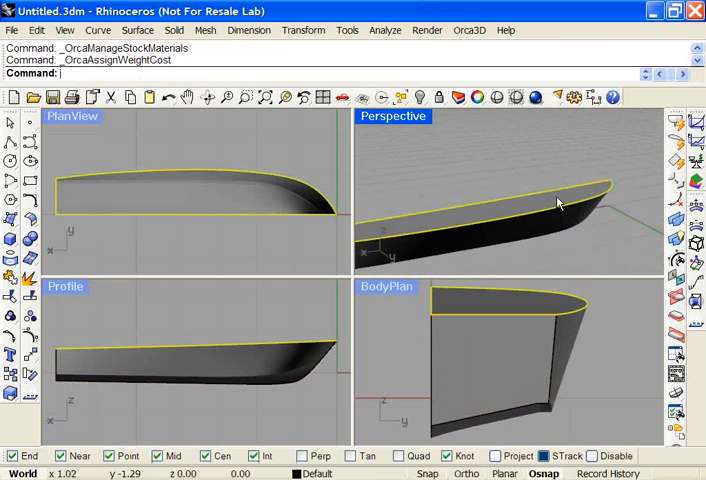
Step: Pick a material from the Surface Materials list for the selected hull surface
click(468, 29)
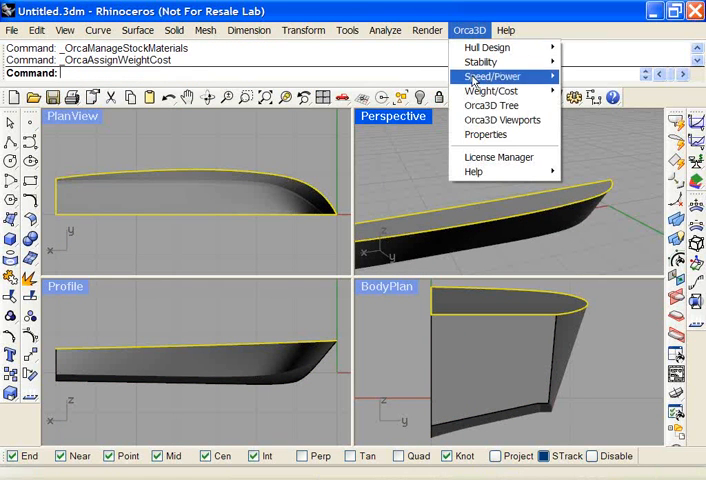
click(491, 91)
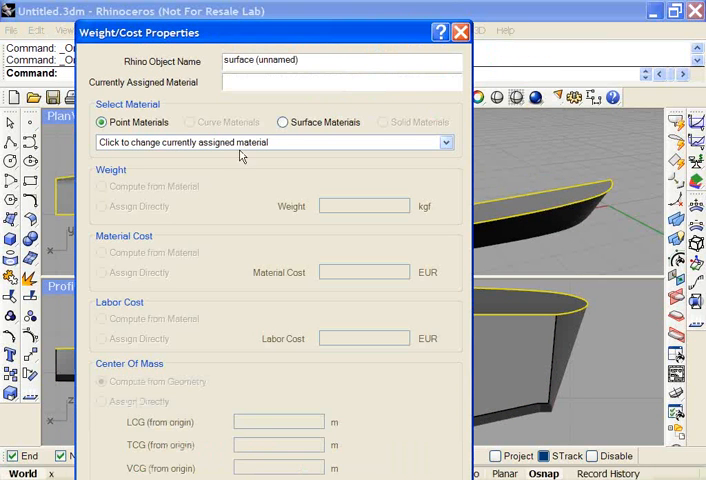
click(283, 122)
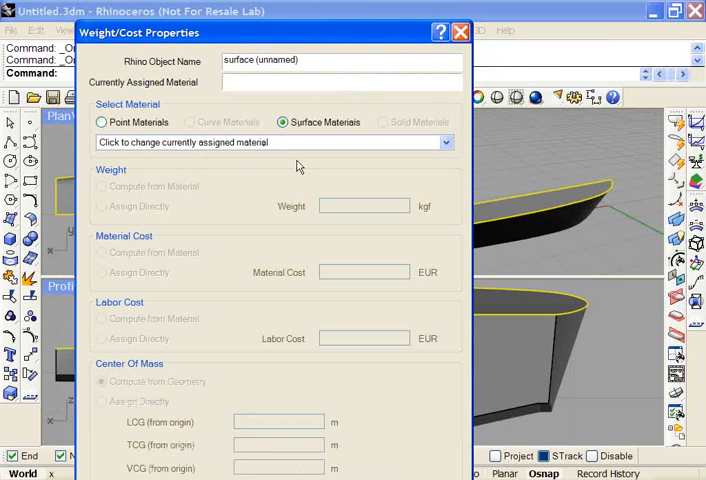
click(444, 142)
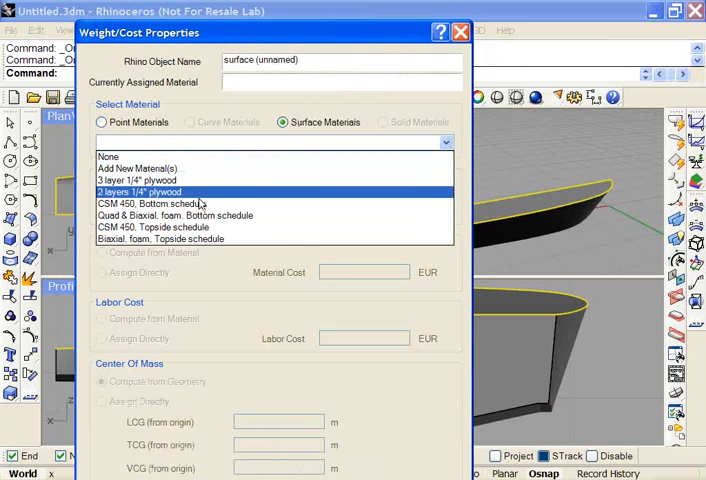
click(175, 227)
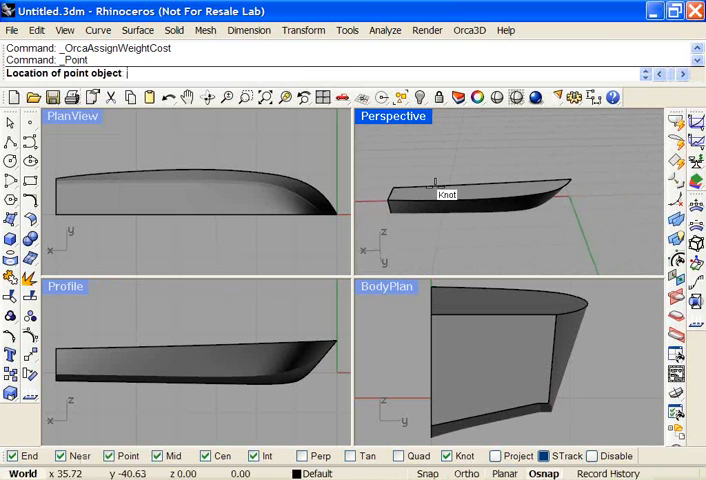
Step: Place a point object on the hull's bow tip
click(437, 188)
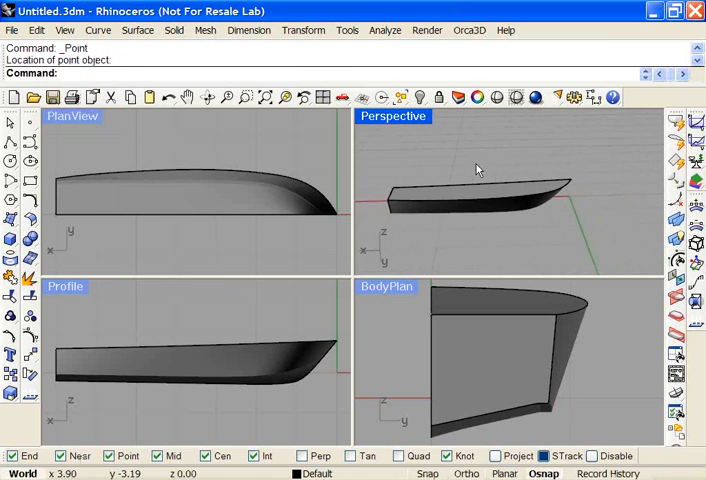
mouse_move(600, 213)
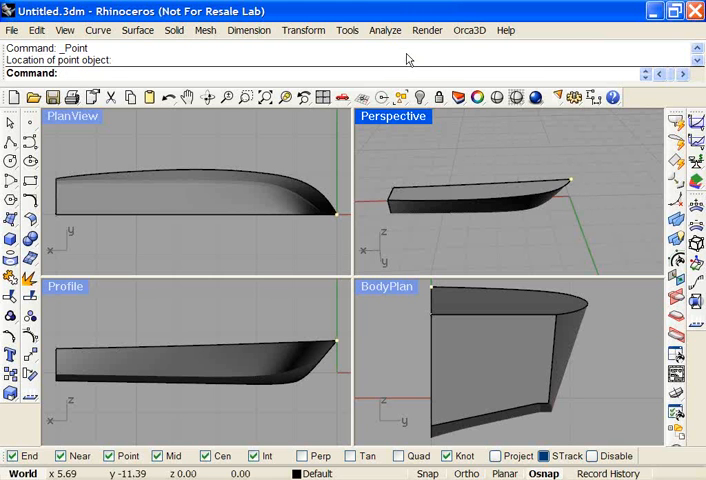
click(468, 30)
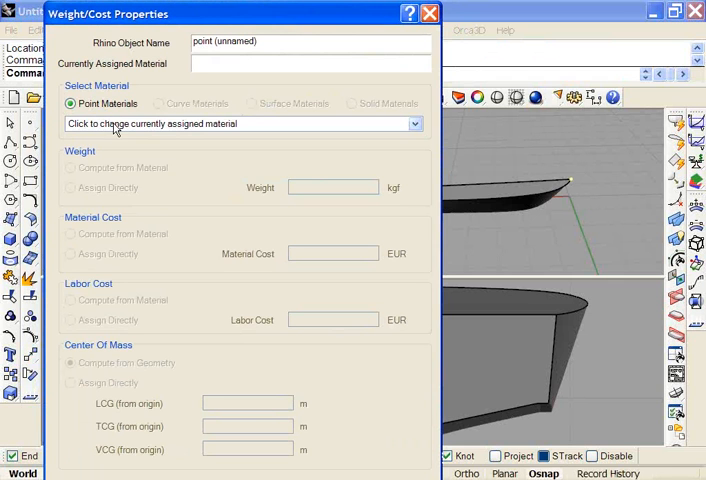
Step: Make the bow point the 44 lb anchor and assign weight/cost to the stern point
click(410, 123)
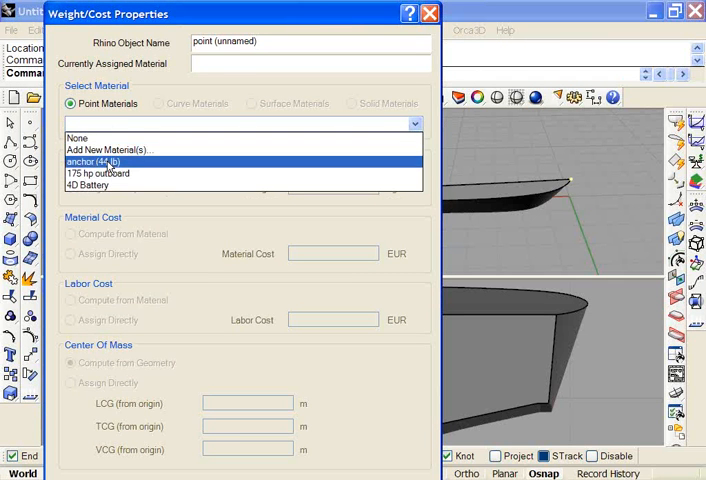
click(92, 162)
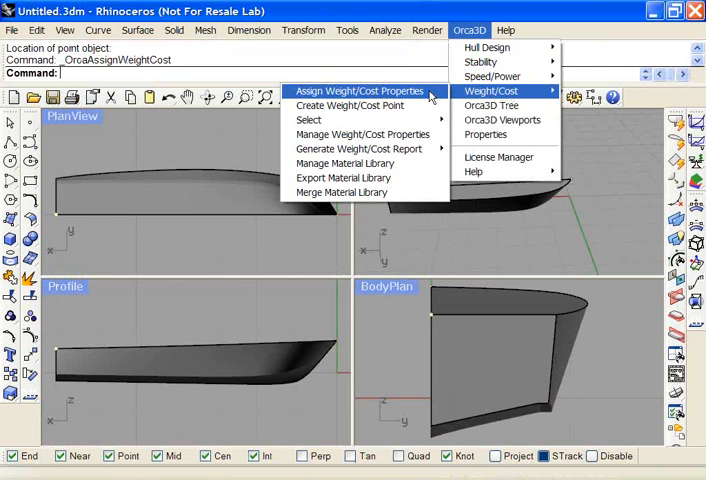
click(360, 91)
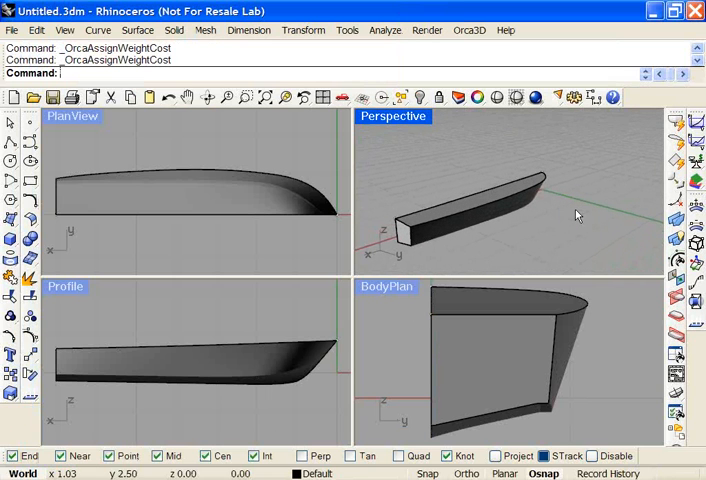
mouse_move(590, 172)
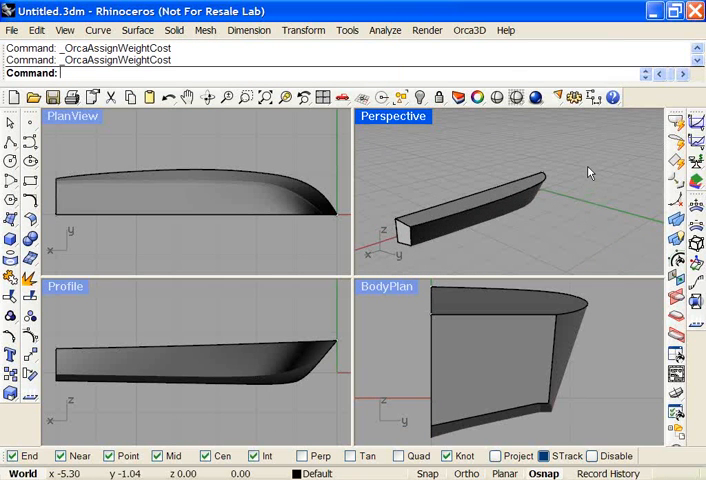
Step: Select objects still lacking weight/cost properties, picking out the transom surface
click(470, 29)
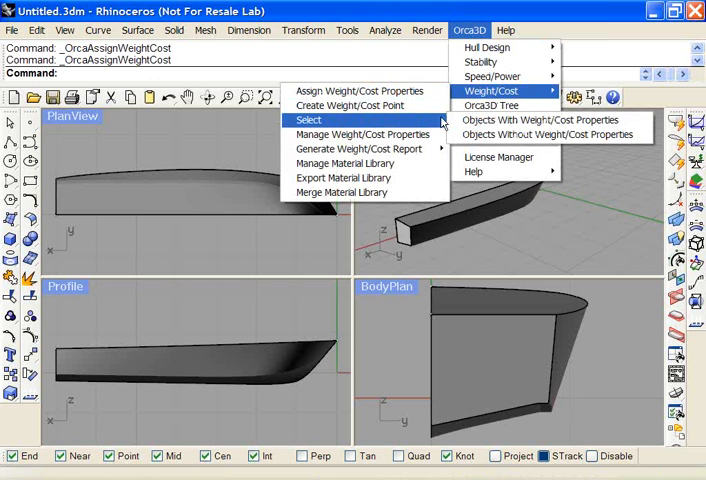
mouse_move(540, 120)
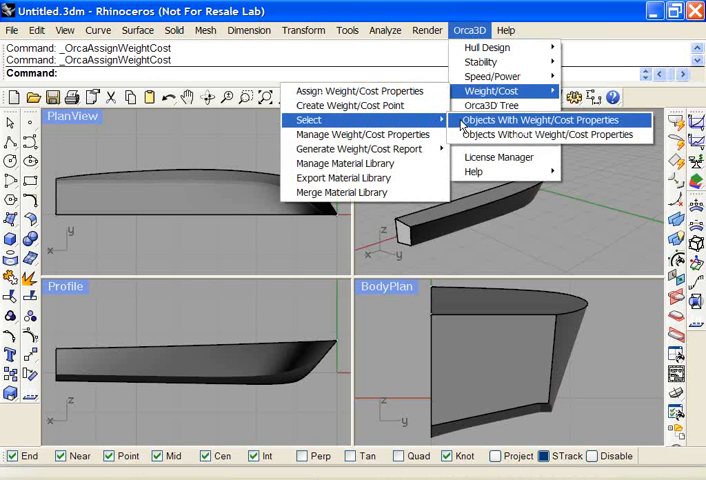
mouse_move(550, 134)
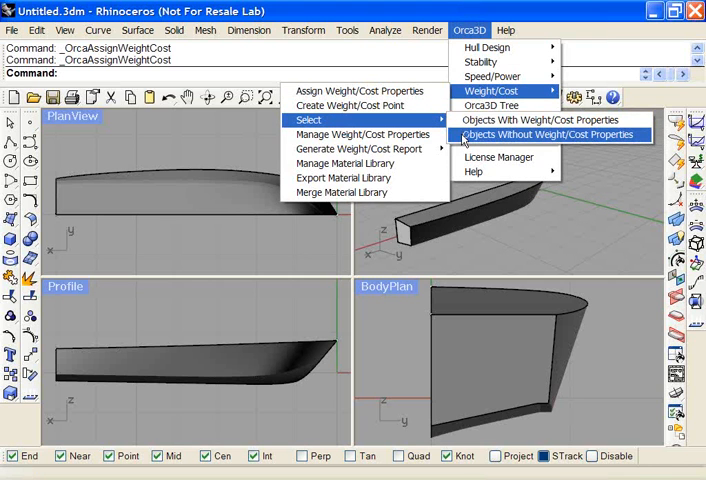
click(549, 134)
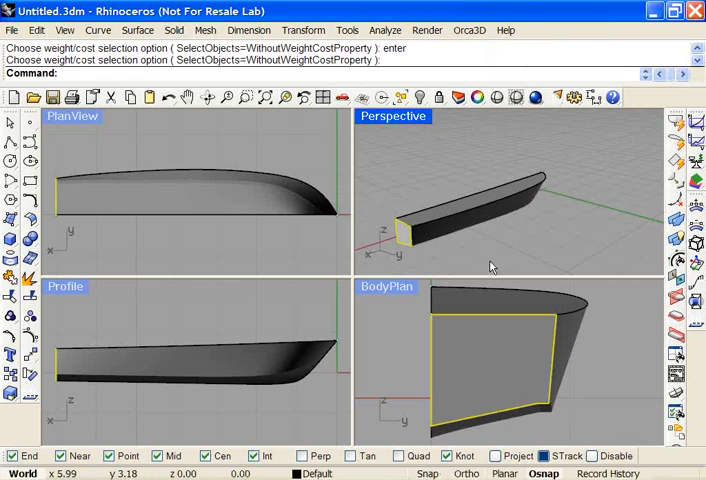
mouse_move(490, 58)
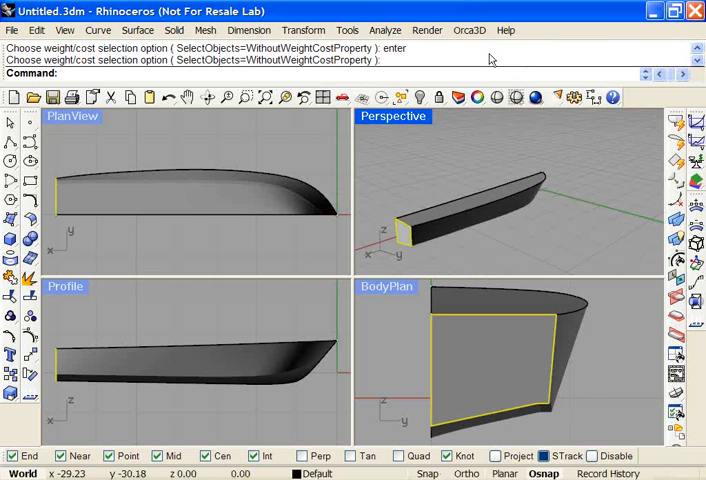
click(469, 30)
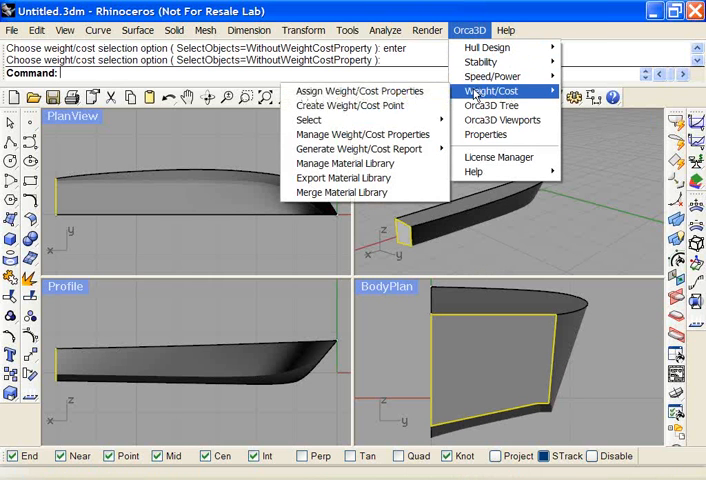
Step: Assign weight and cost properties to the selected transom surface
click(360, 90)
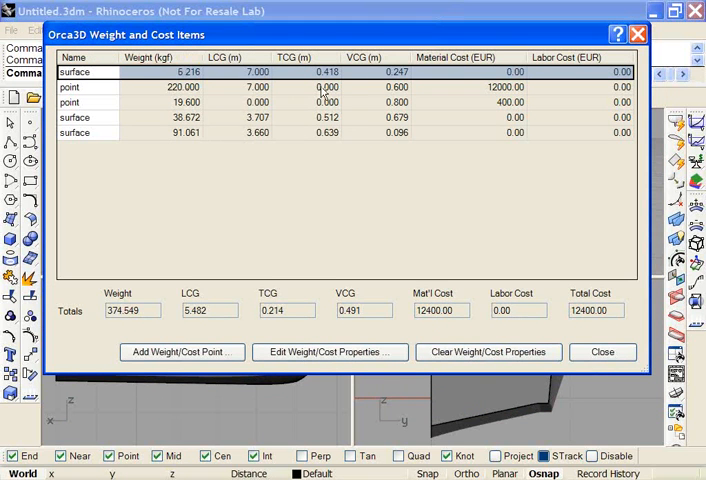
mouse_move(422, 132)
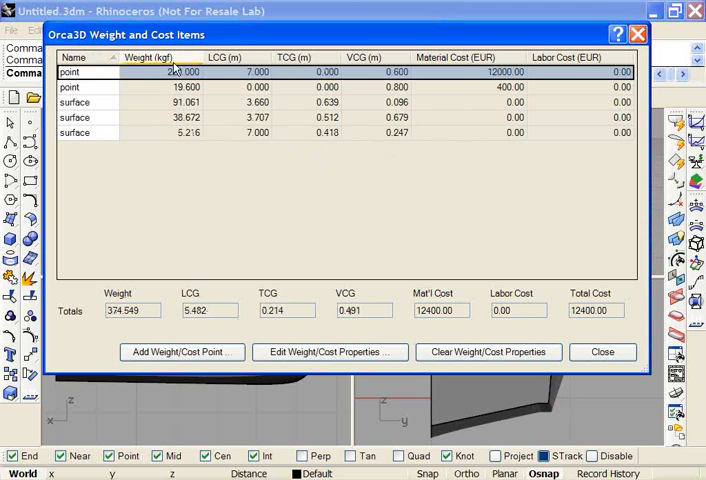
Step: Sort items by weight, name the anchor point 'Anch', and select the 91.061 kgf item
click(228, 57)
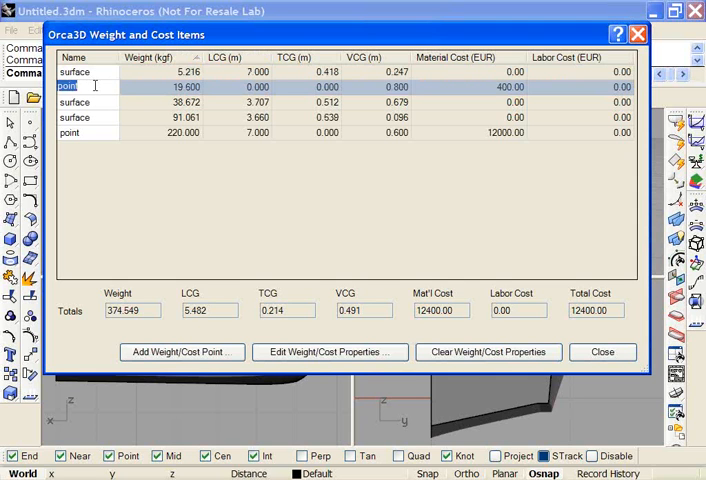
text(Anch)
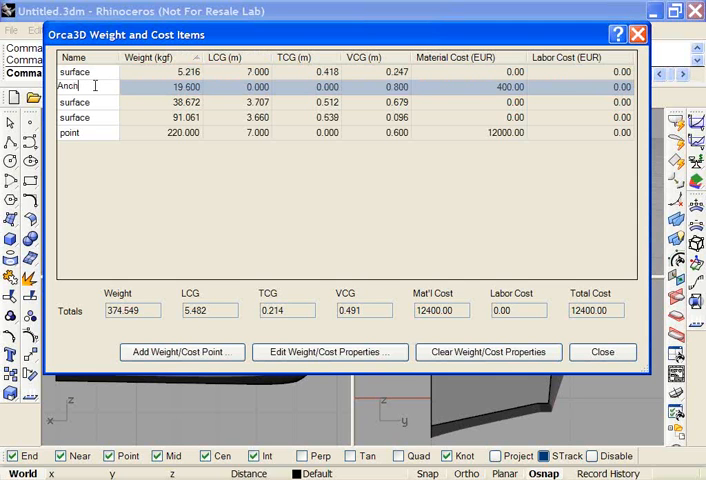
click(70, 133)
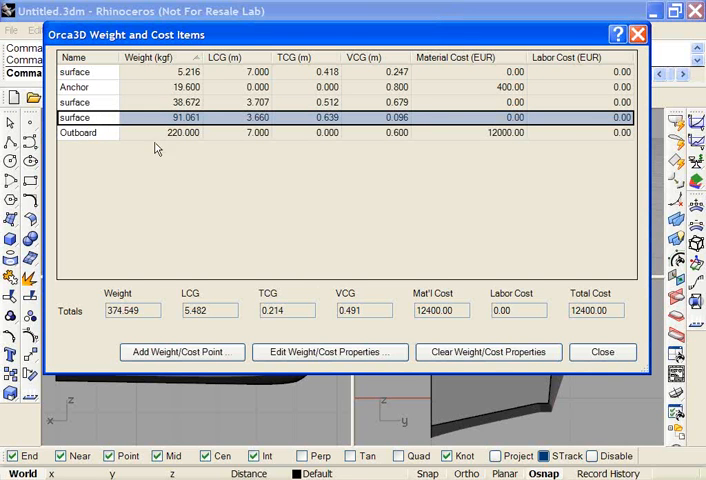
click(330, 352)
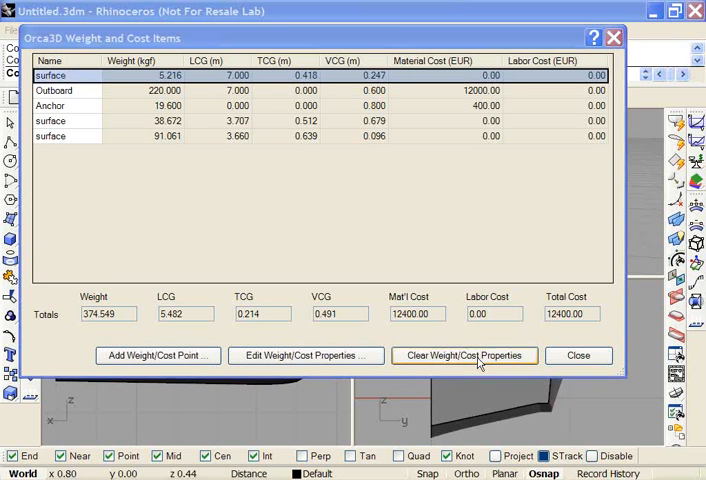
Step: Remove weight/cost properties from the 5.216 kgf surface and close the items list
click(464, 355)
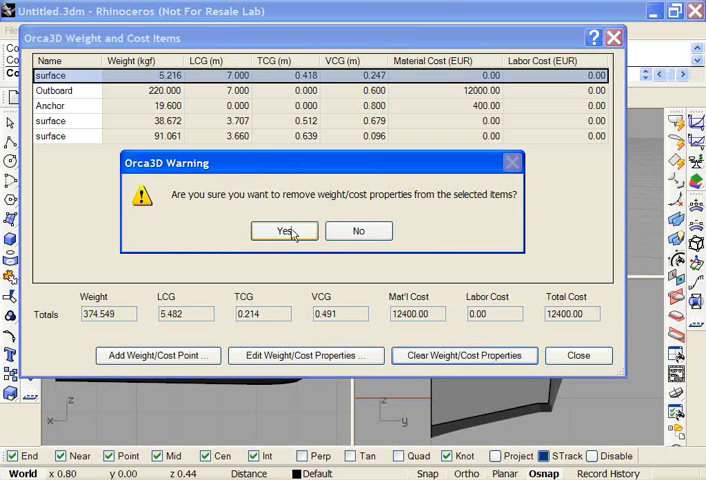
click(283, 231)
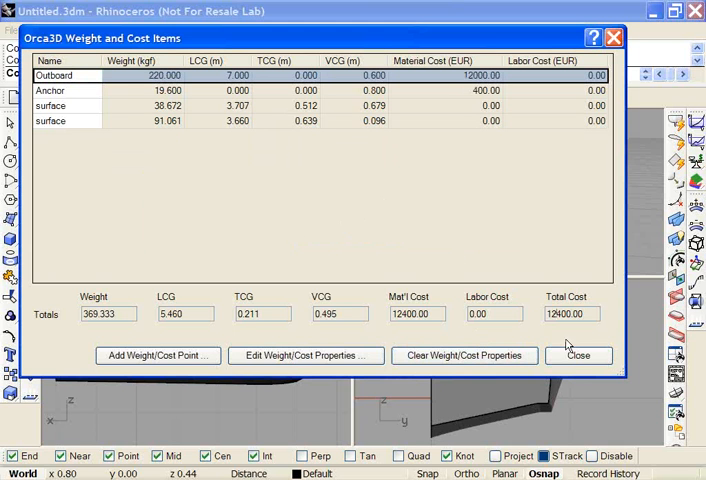
click(578, 355)
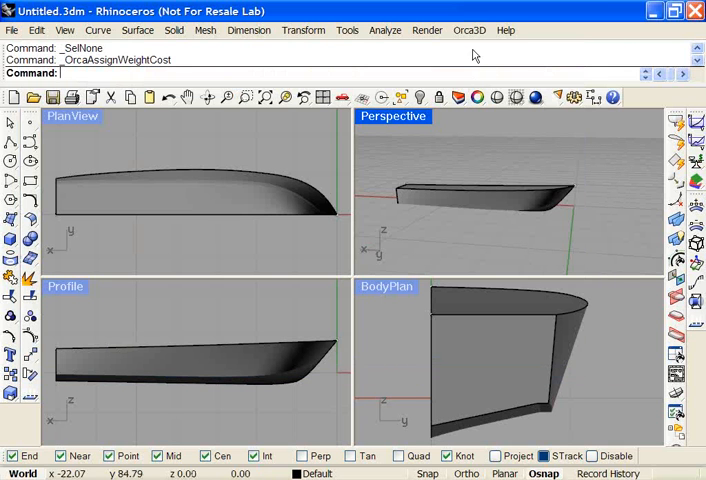
Step: Generate the Orca3D weight and cost report, totalling 369.333 kgf over four items
click(469, 29)
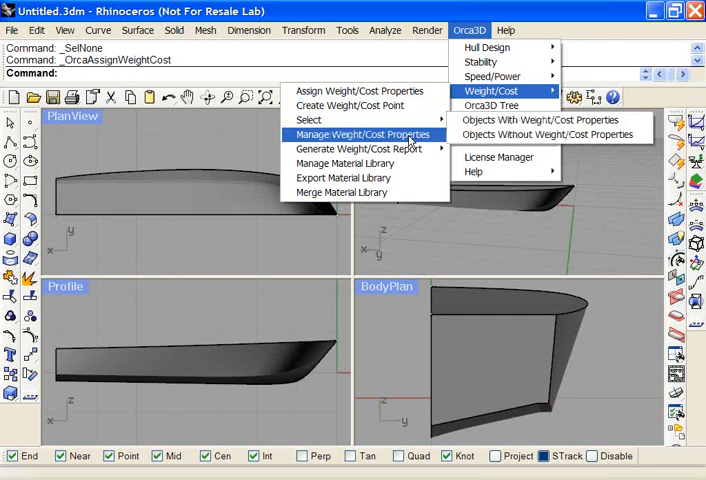
mouse_move(360, 148)
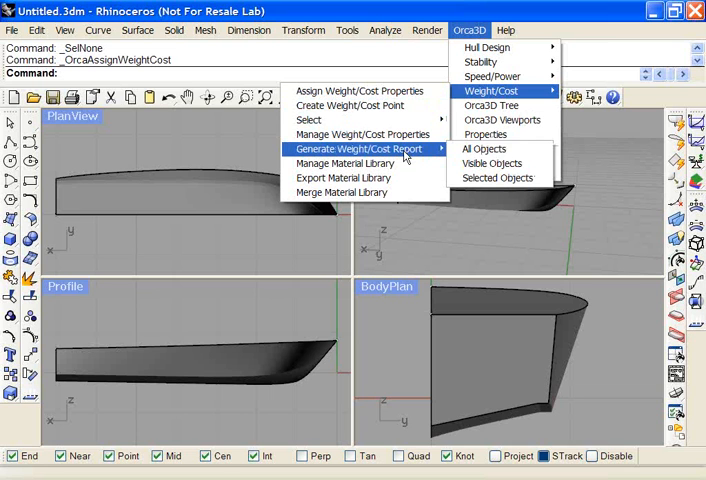
mouse_move(490, 148)
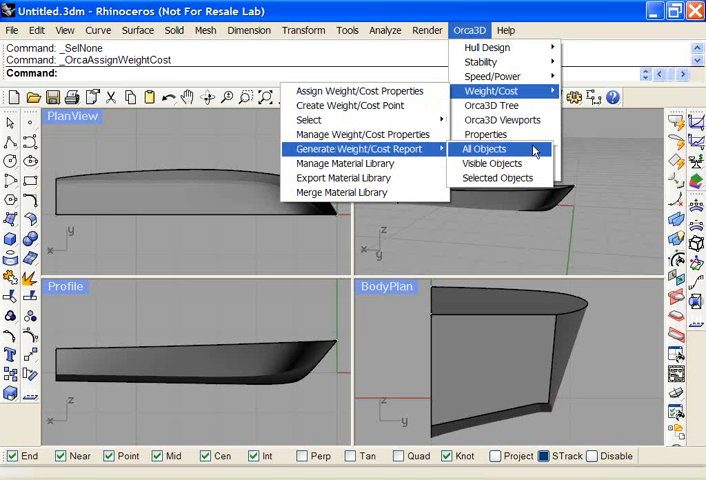
mouse_move(497, 163)
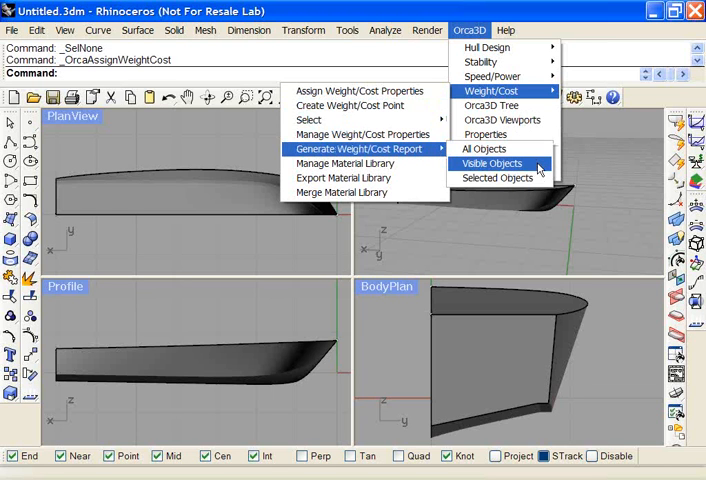
mouse_move(495, 178)
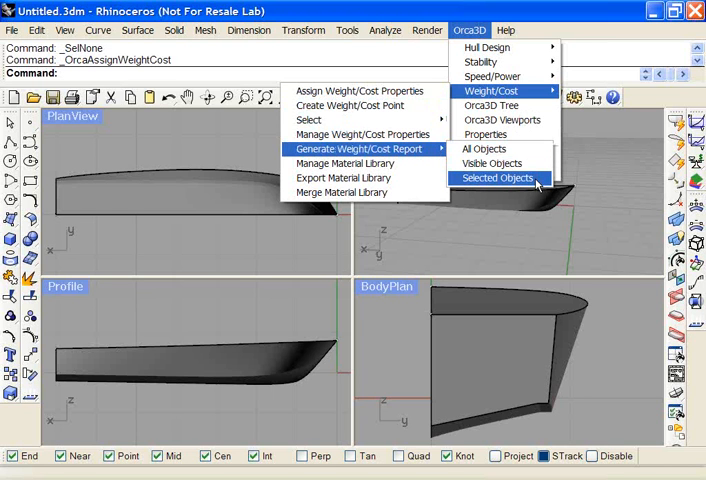
click(496, 178)
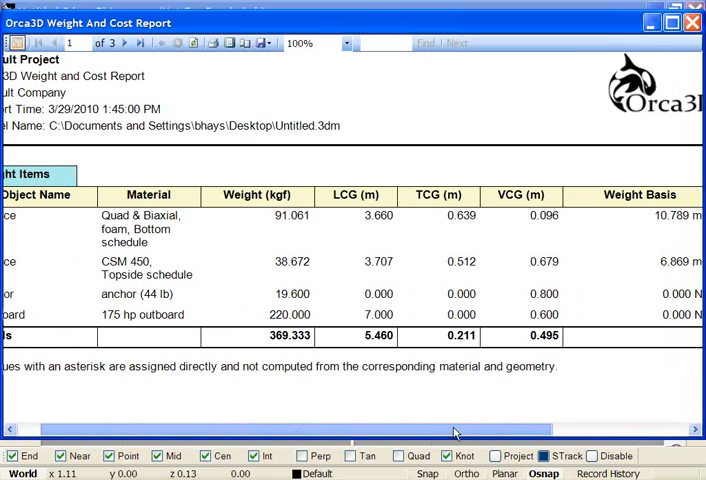
Step: Scroll across the report page horizontally, then advance to the third page
scroll(right, 3)
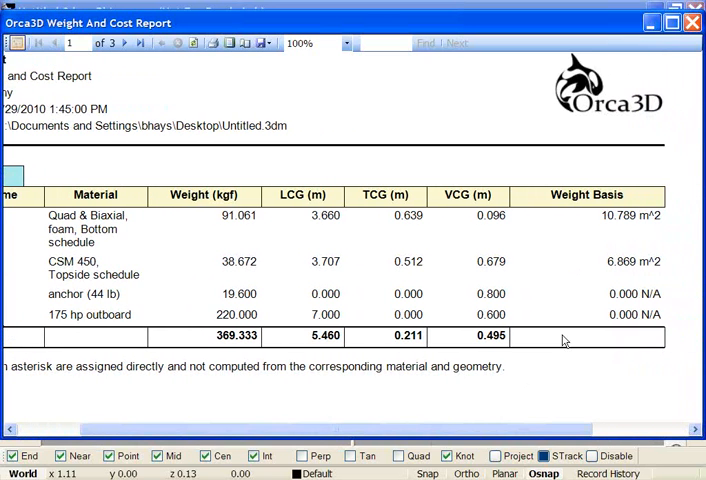
mouse_move(598, 251)
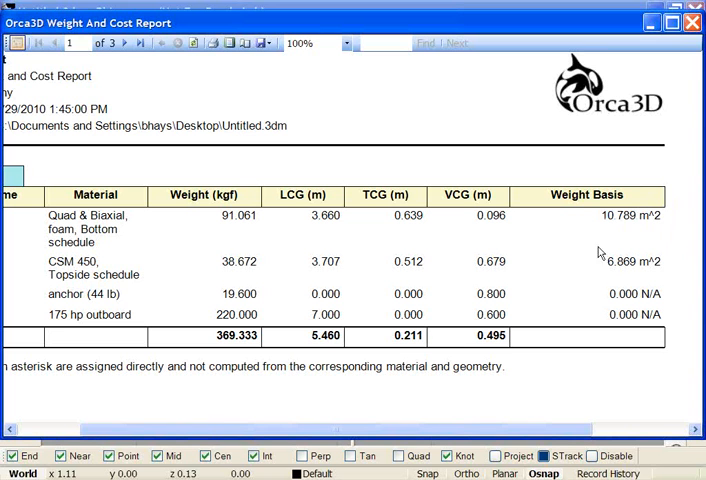
mouse_move(559, 228)
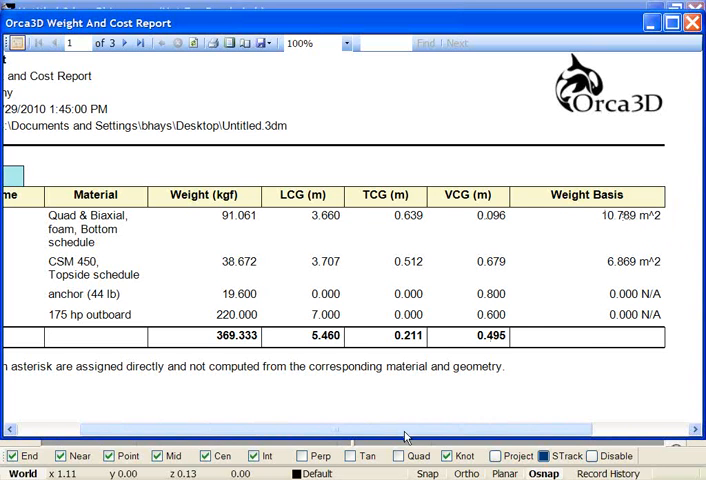
scroll(left, 3)
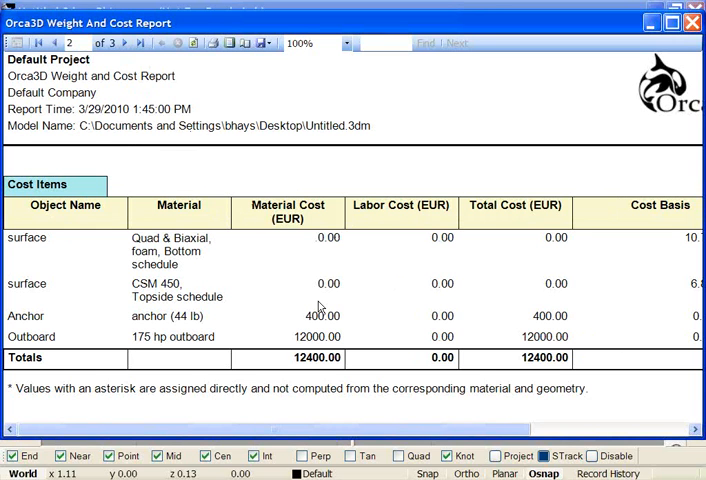
click(126, 43)
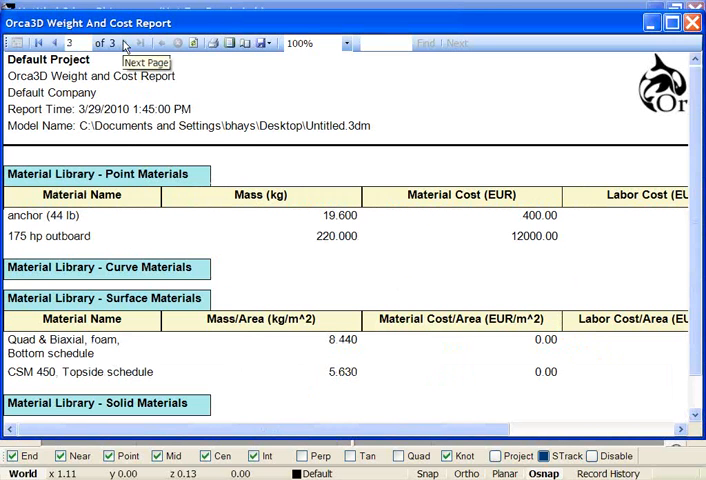
mouse_move(193, 254)
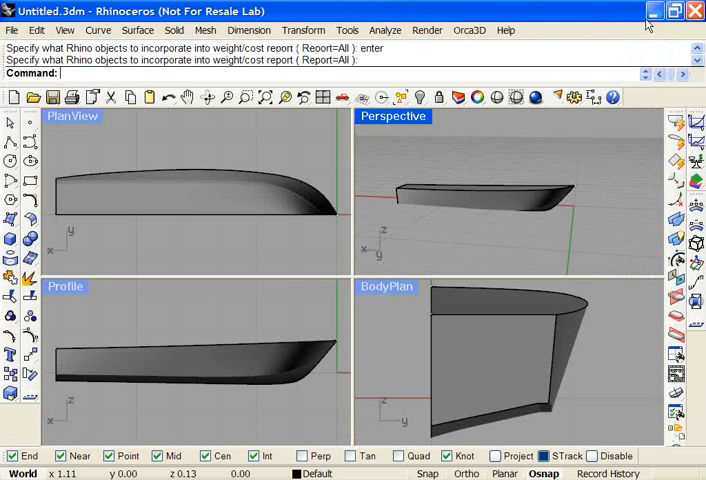
Step: Open the Orca3D menu to reach the Weight/Cost material library options
click(469, 29)
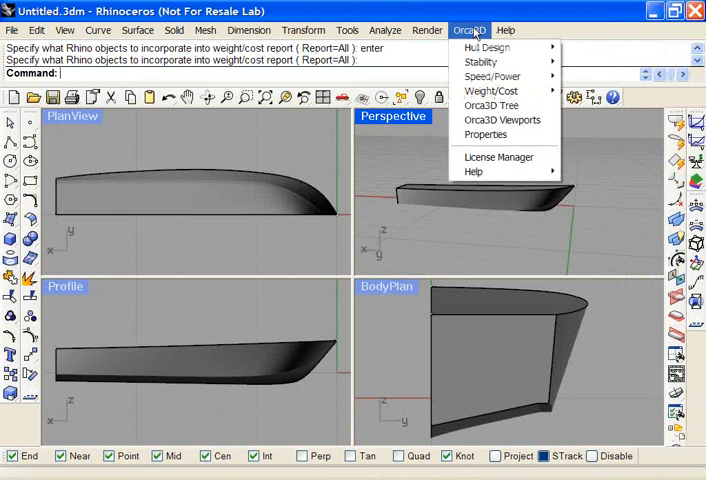
mouse_move(491, 90)
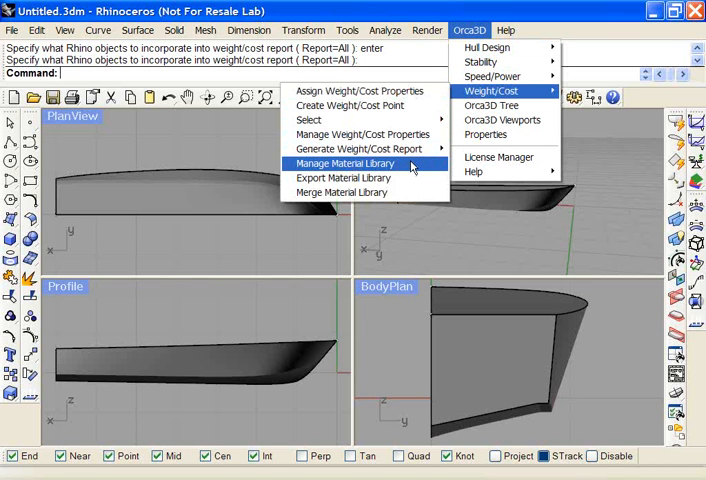
mouse_move(415, 167)
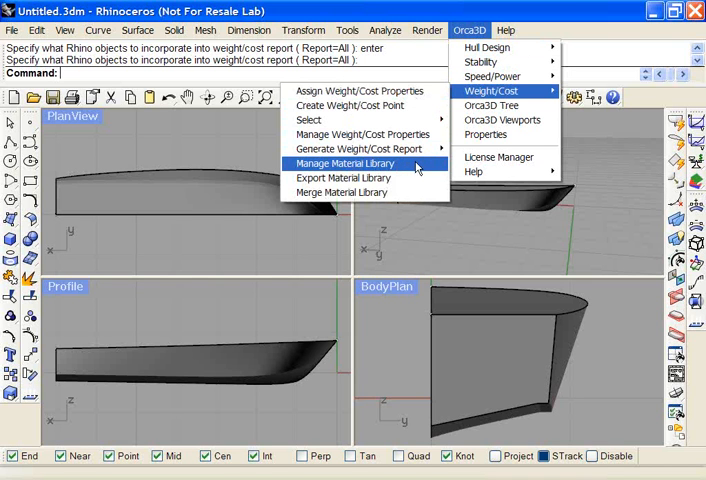
mouse_move(410, 173)
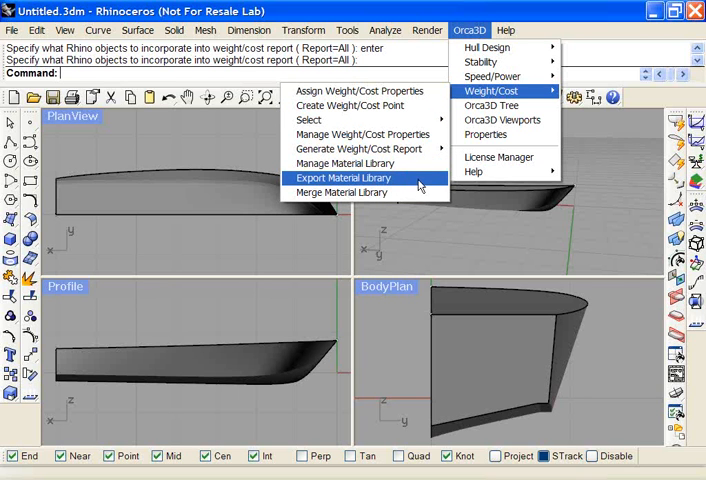
mouse_move(422, 183)
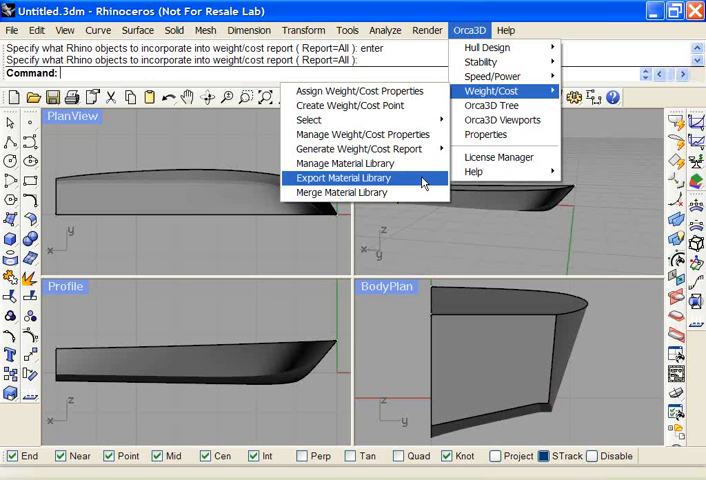
mouse_move(340, 192)
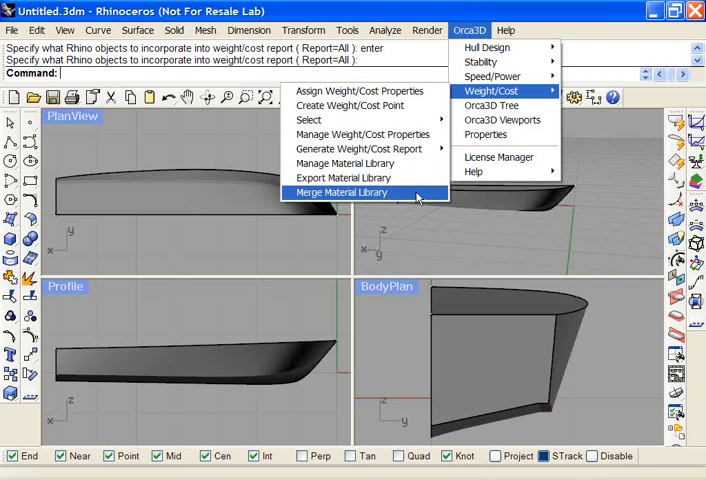
mouse_move(419, 231)
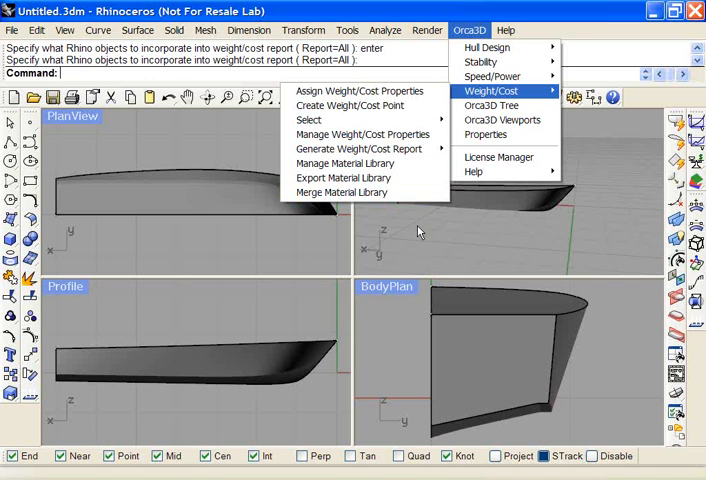